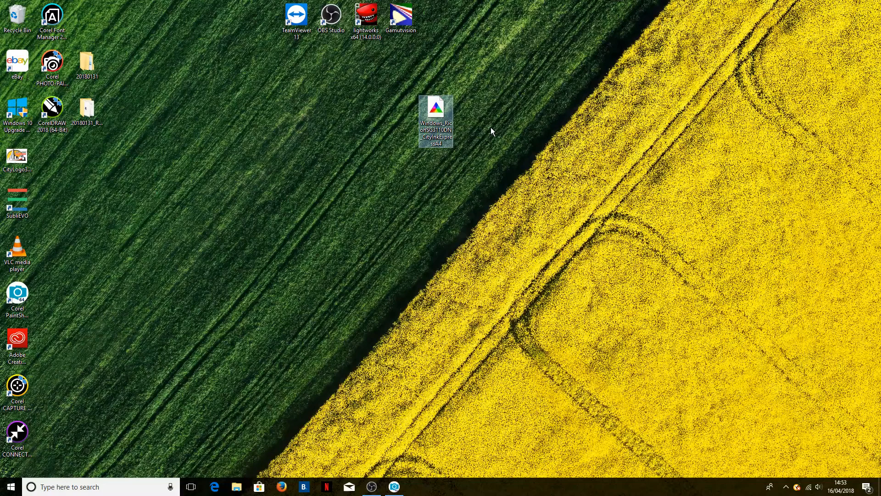
Step: Install the Ricoh printer ICC profile file from the desktop into Windows
right_click(436, 119)
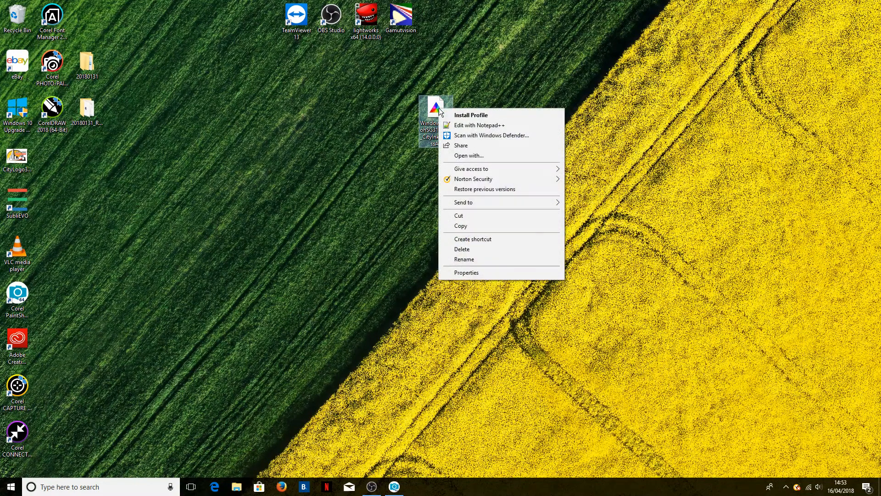
mouse_move(526, 119)
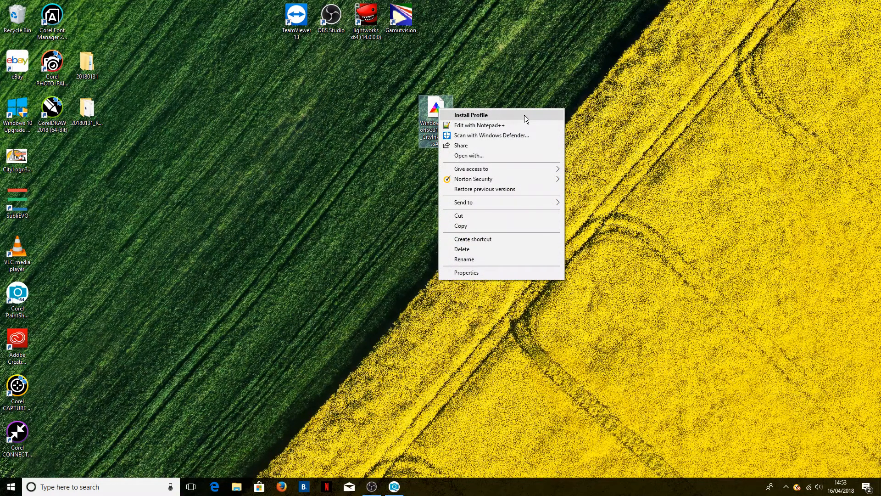
left_click(525, 118)
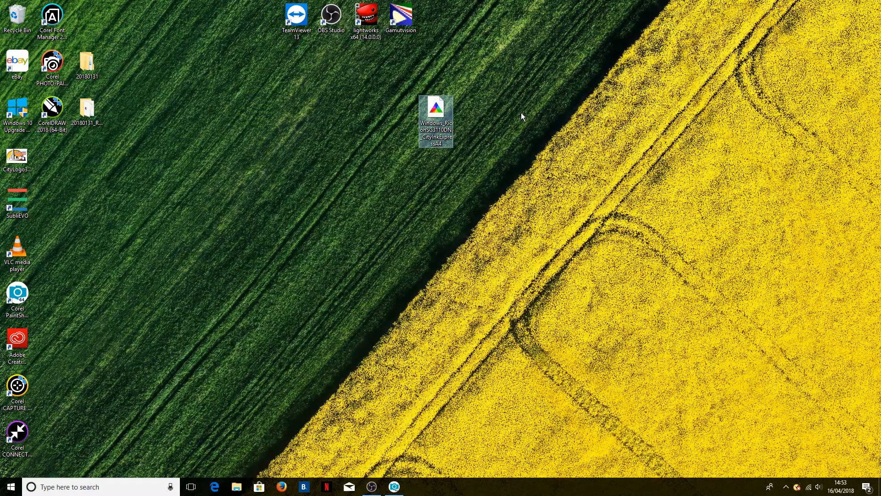
mouse_move(525, 110)
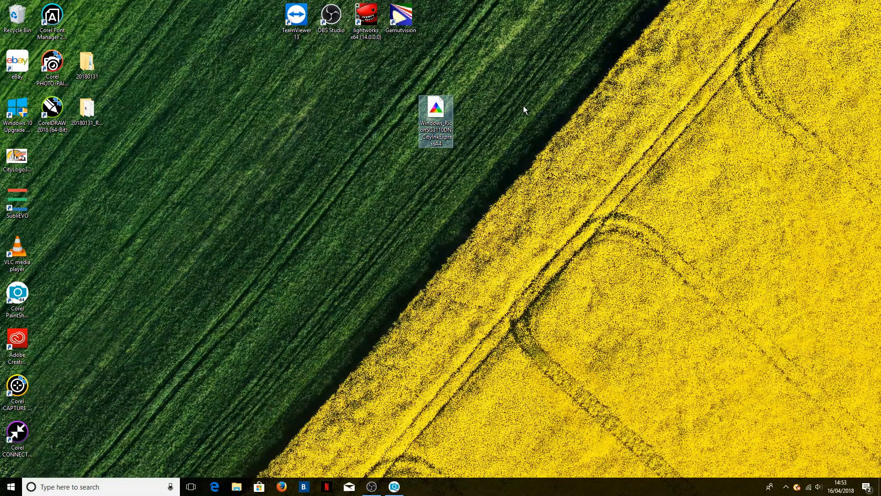
mouse_move(507, 119)
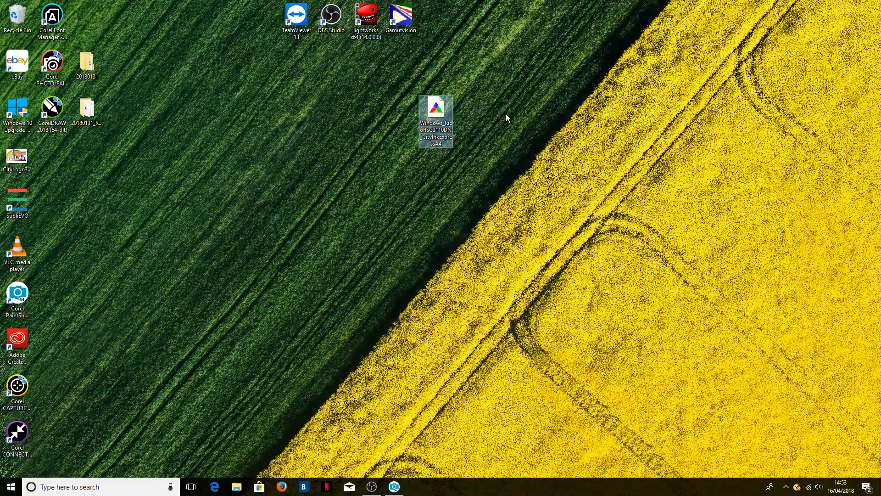
mouse_move(490, 112)
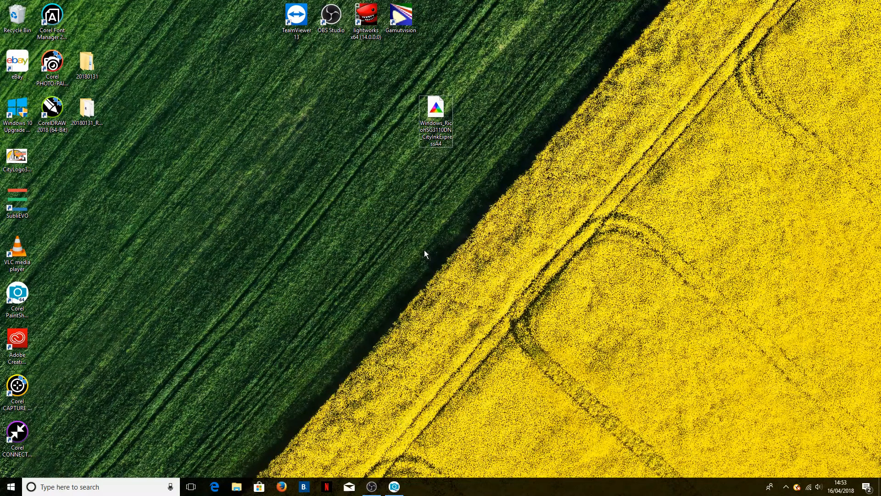
mouse_move(106, 479)
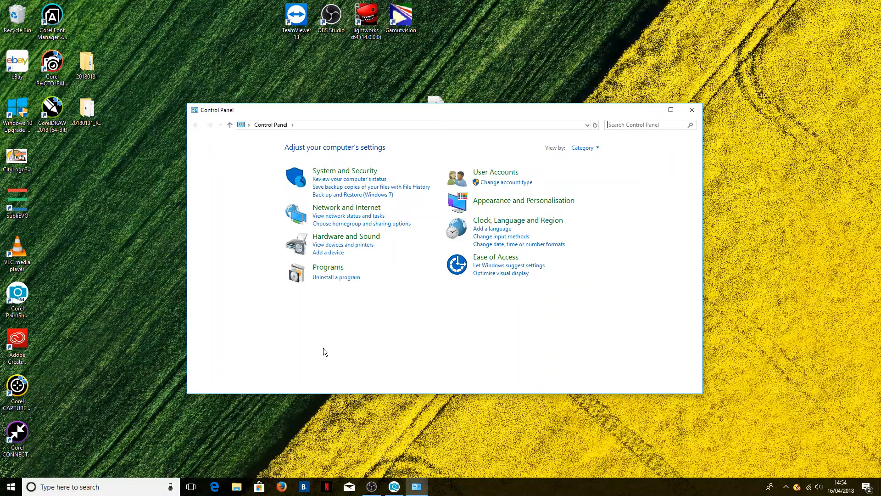
mouse_move(330, 352)
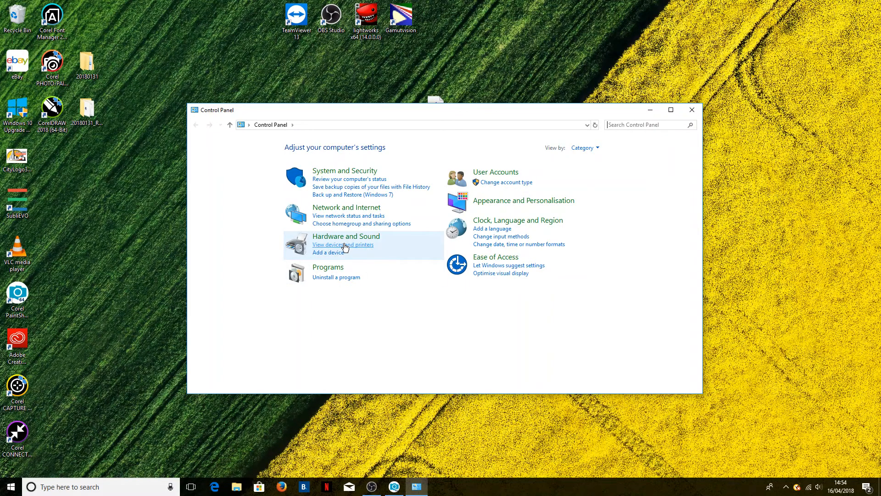
Step: In Devices and Printers, make Example Ricoh the default printer instead of Example Epson
left_click(342, 245)
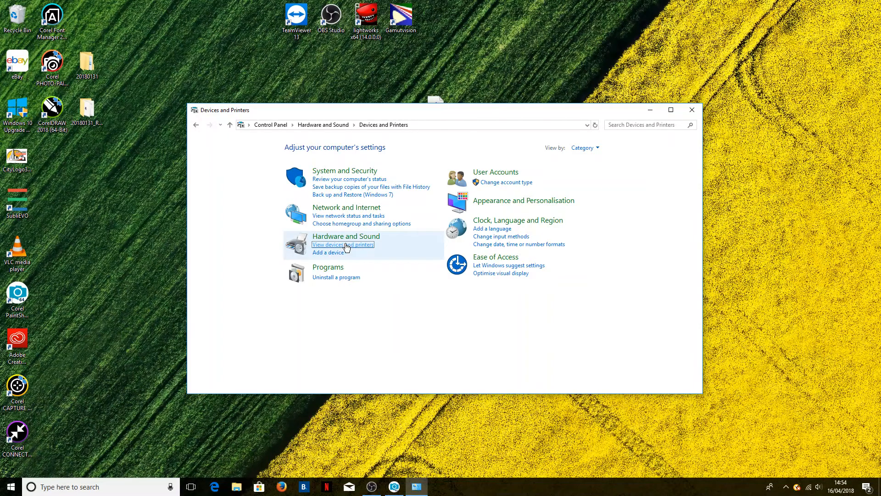
left_click(343, 244)
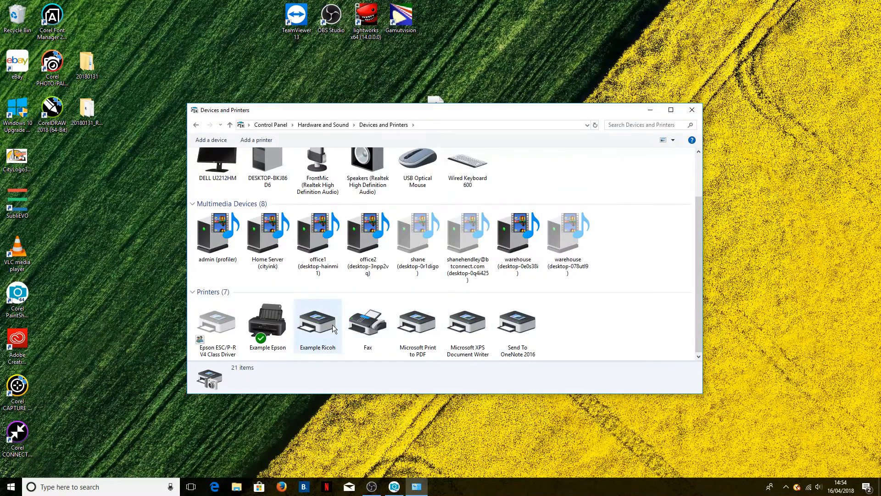
left_click(317, 326)
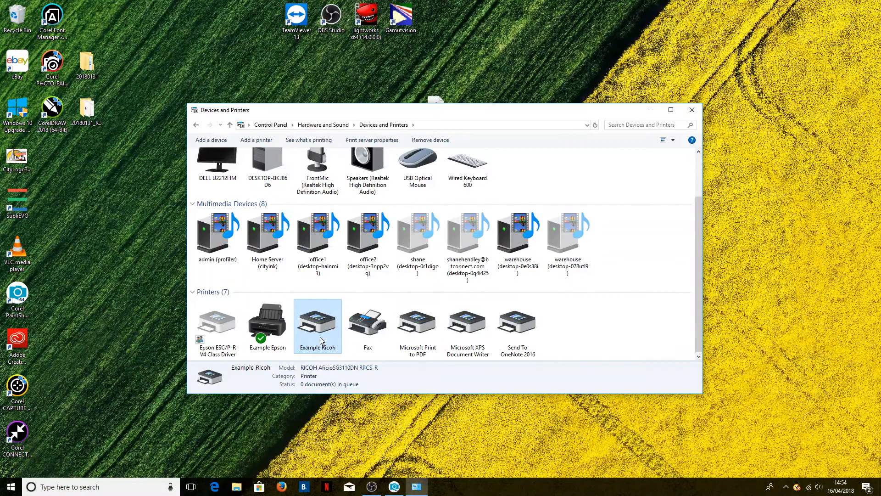
mouse_move(323, 326)
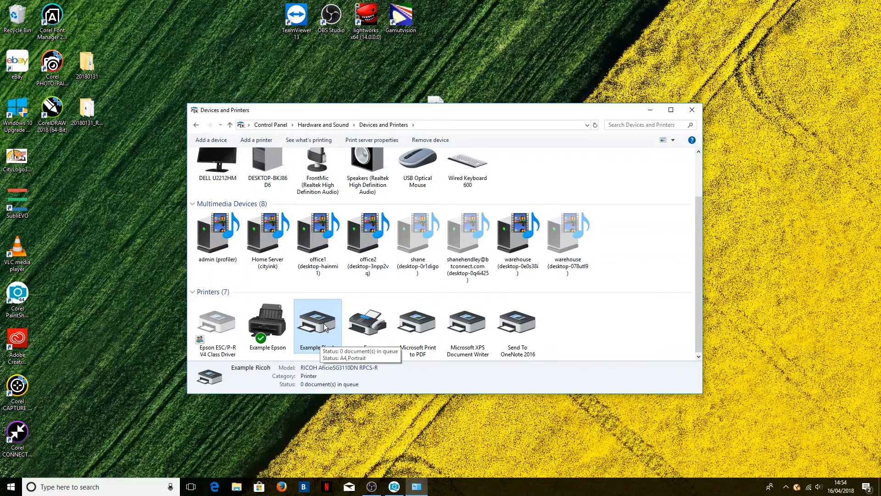
right_click(318, 323)
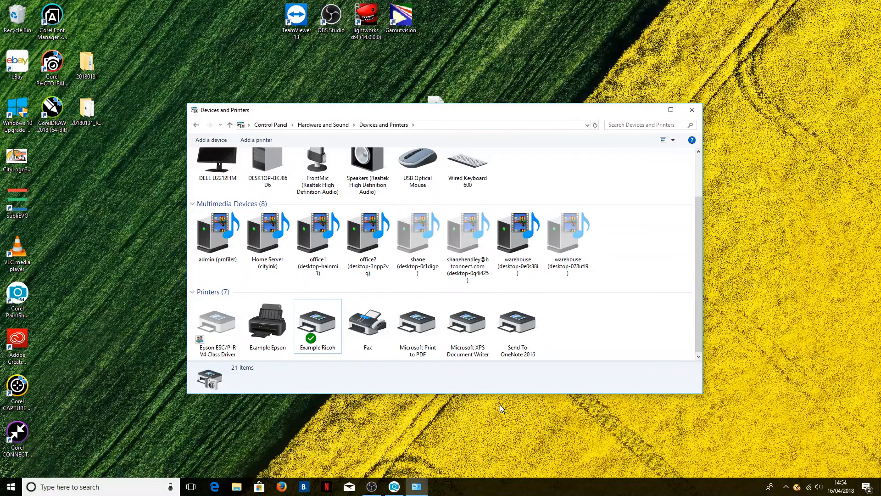
mouse_move(318, 315)
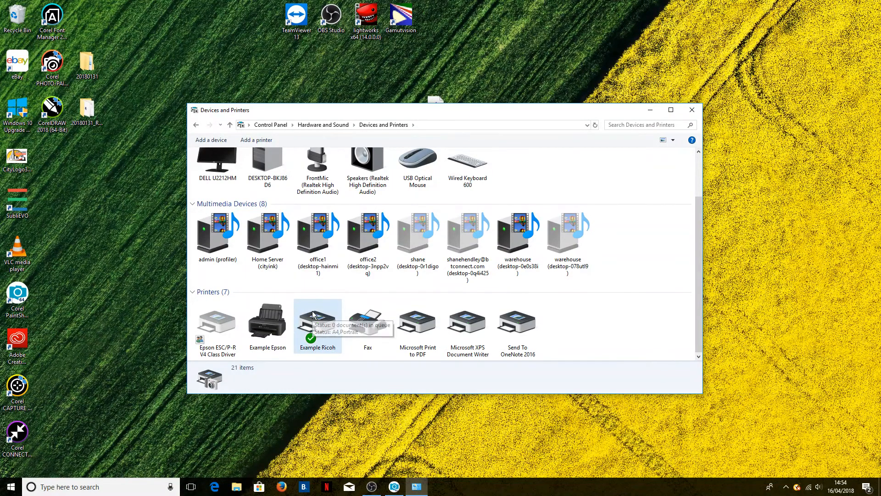
right_click(318, 323)
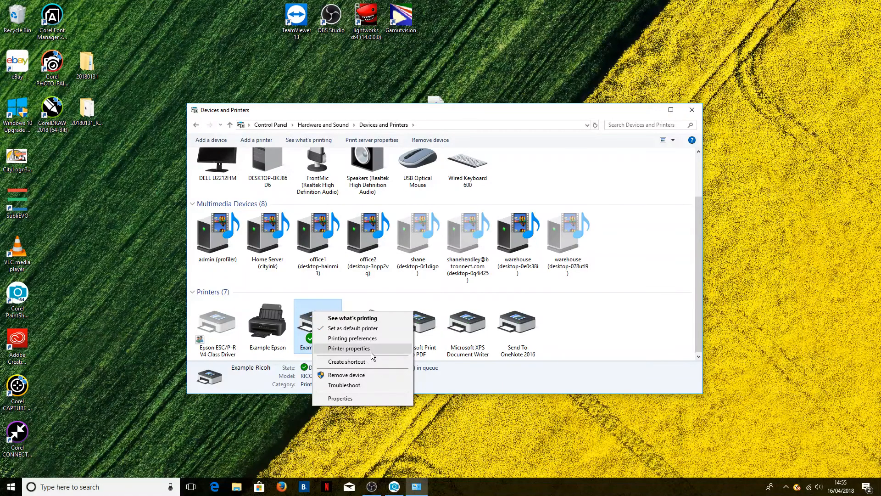
mouse_move(352, 398)
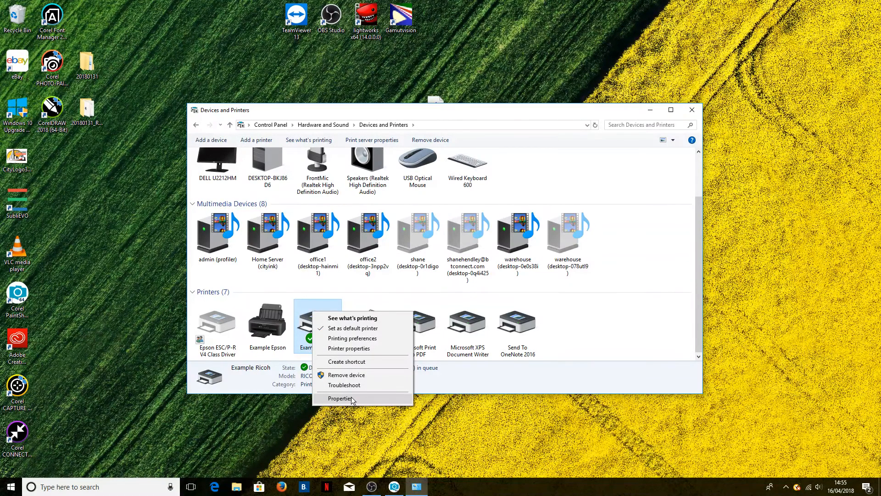
mouse_move(382, 348)
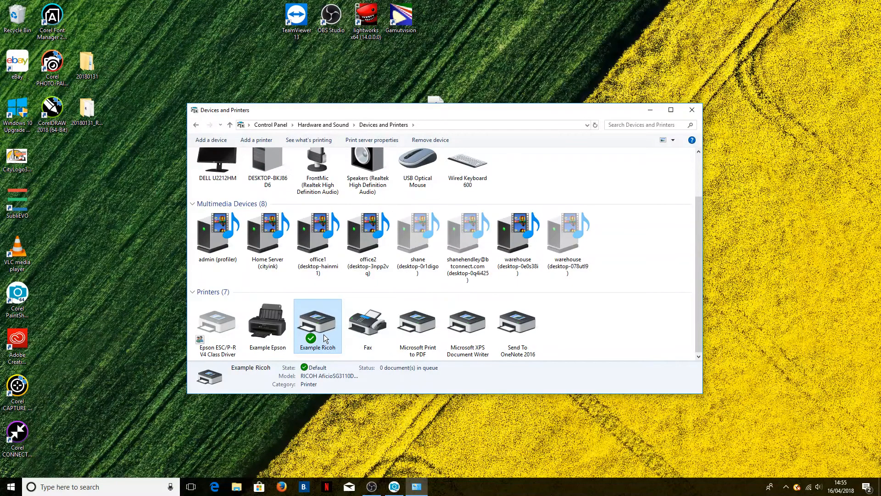
Step: Show the Example Ricoh Properties dialog on its Colour Management tab
double_click(318, 322)
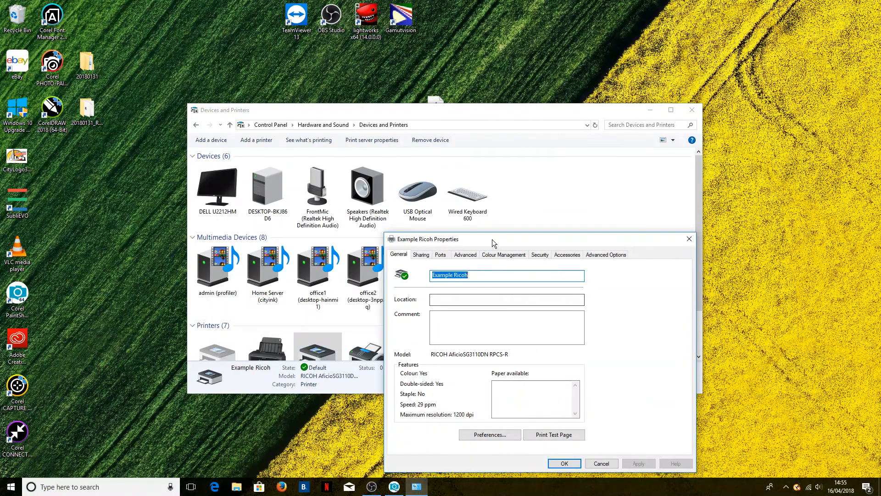
left_click_drag(493, 238, 330, 167)
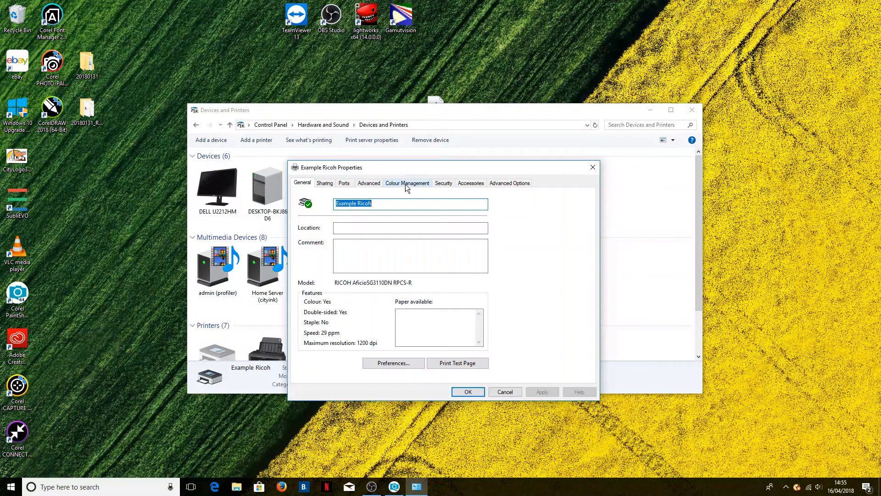
left_click(407, 183)
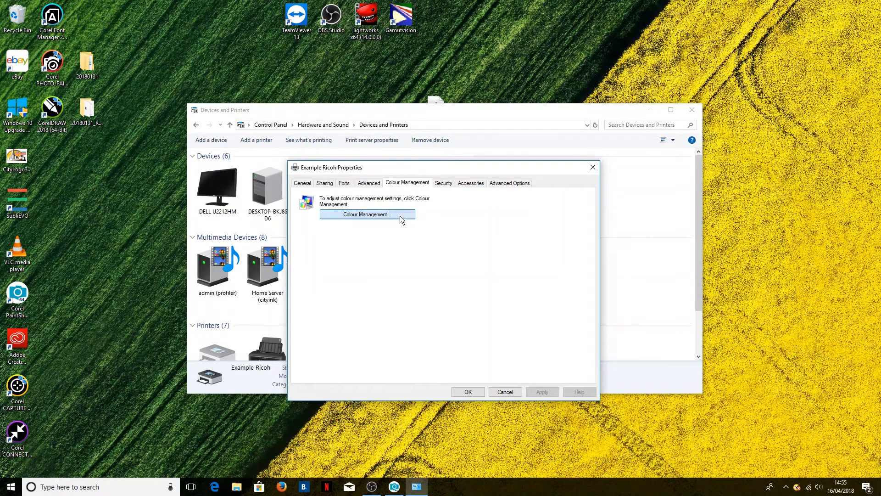
Step: For Example Ricoh in Windows Colour Management, use custom settings with Manual profile selection
left_click(366, 214)
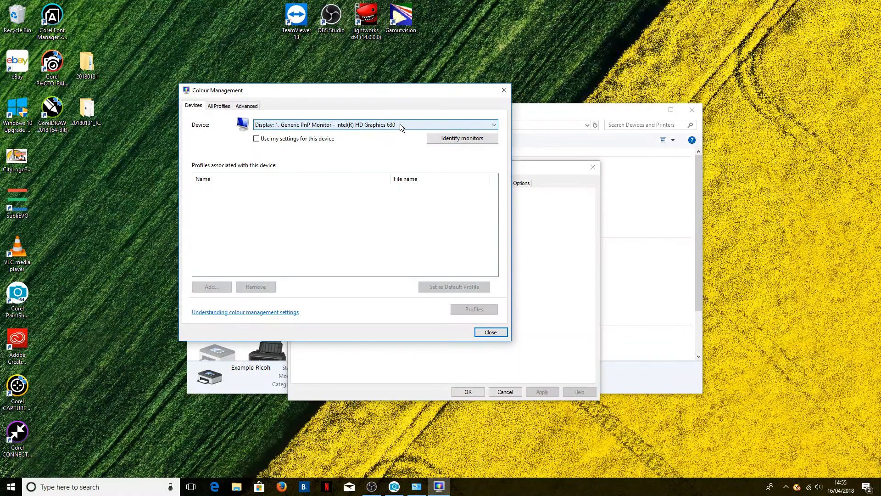
mouse_move(349, 134)
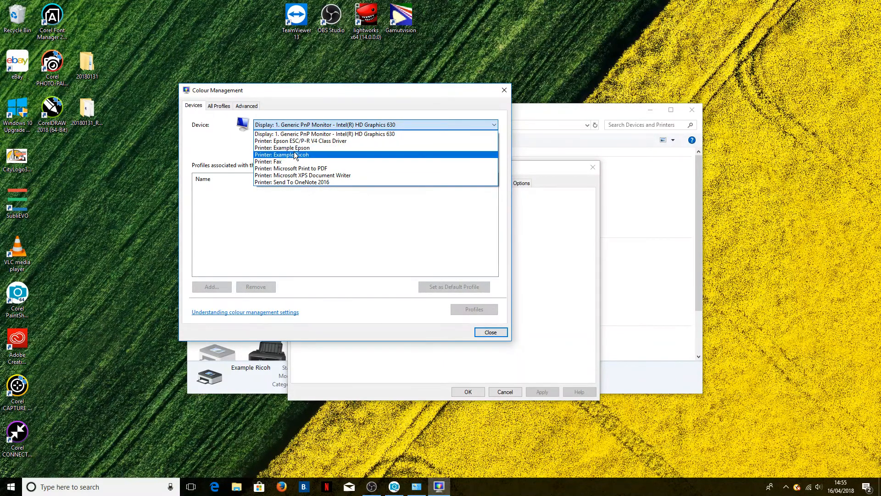
left_click(281, 155)
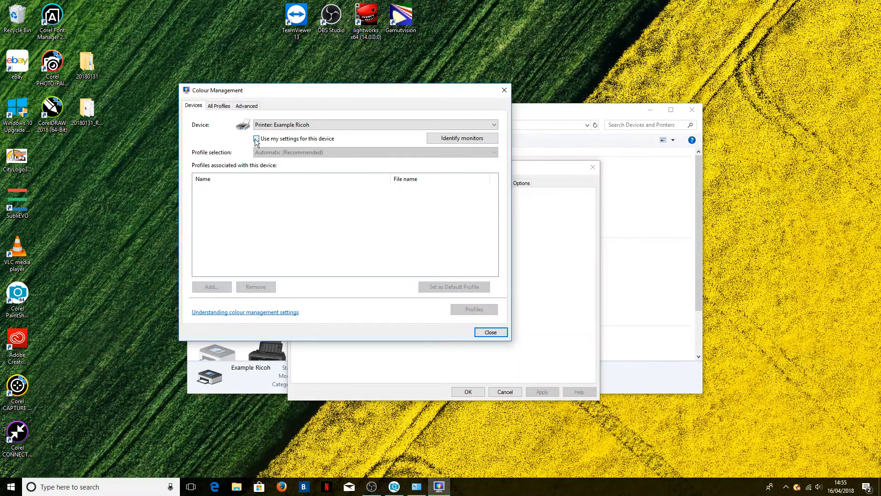
left_click(256, 139)
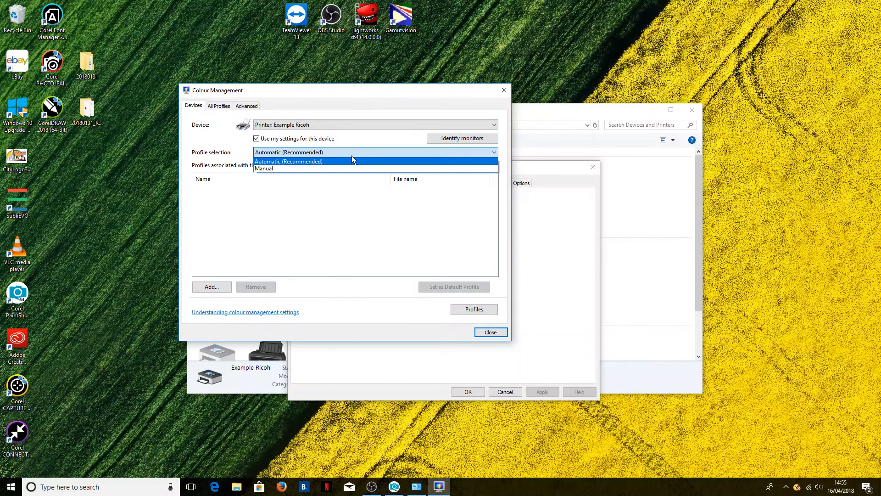
left_click(264, 168)
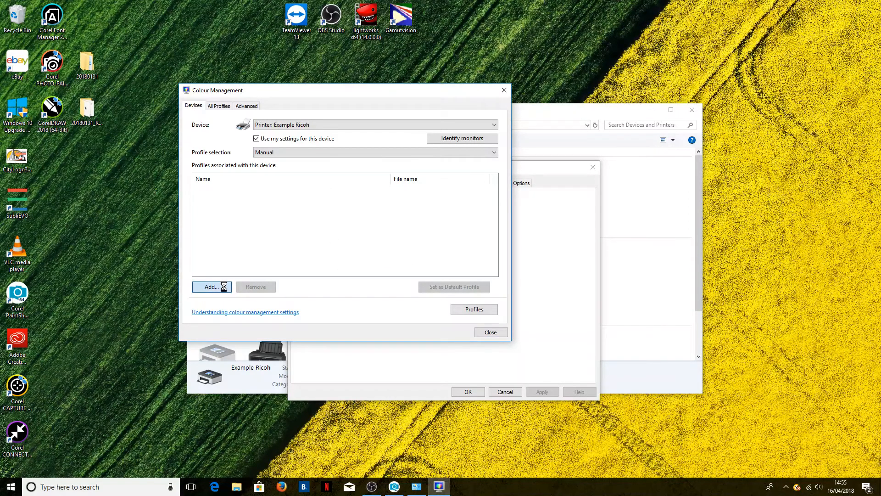
Step: Associate Windows_RicohSG3110DN_CityInkExpressA4.icm with Example Ricoh as its default profile
left_click(211, 287)
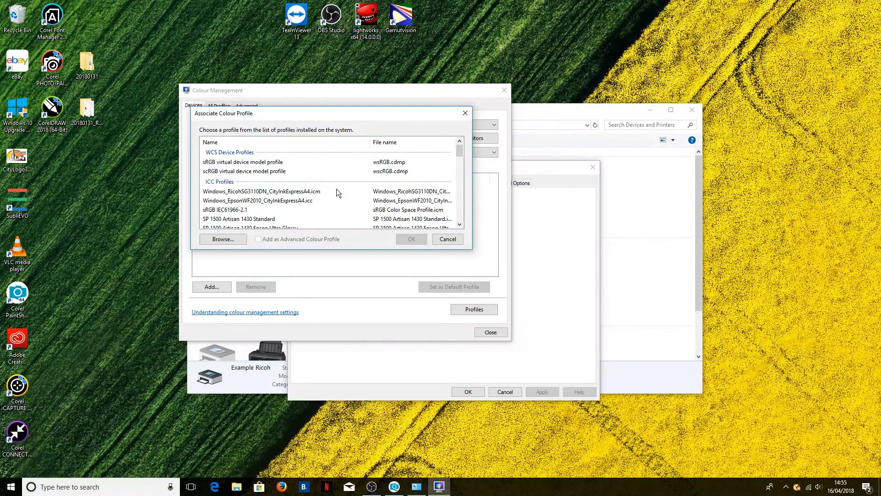
left_click(261, 191)
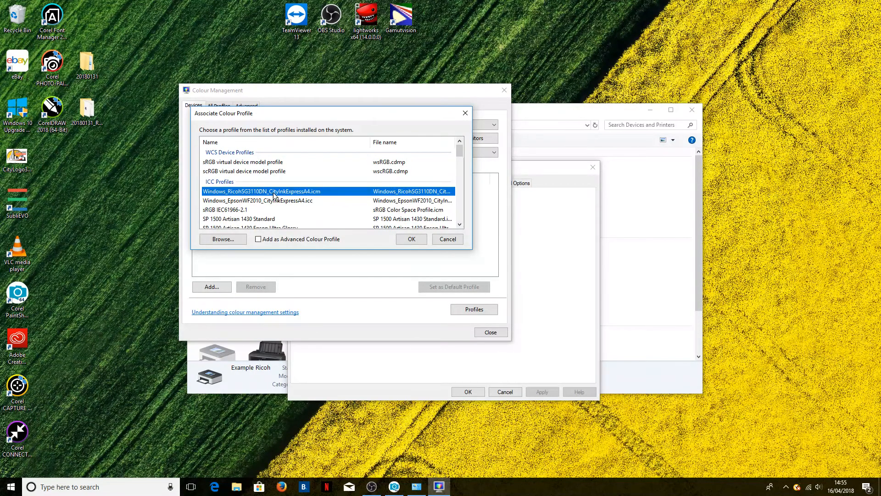
mouse_move(339, 189)
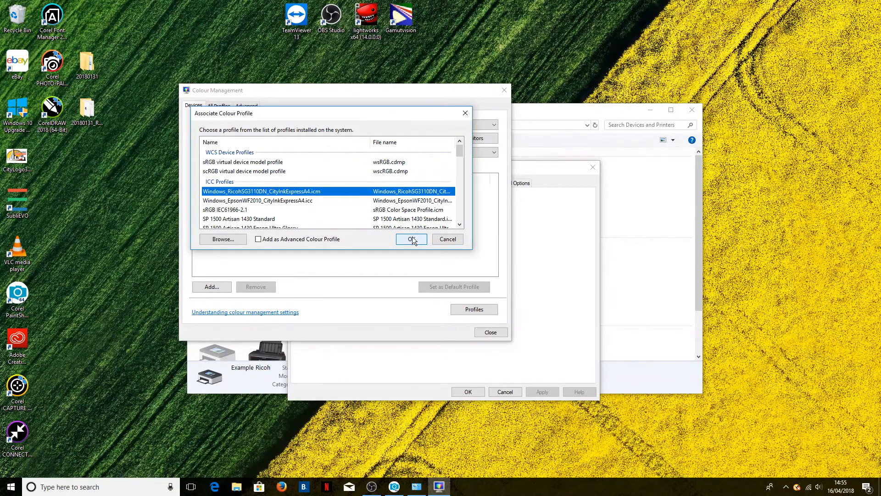
left_click(412, 239)
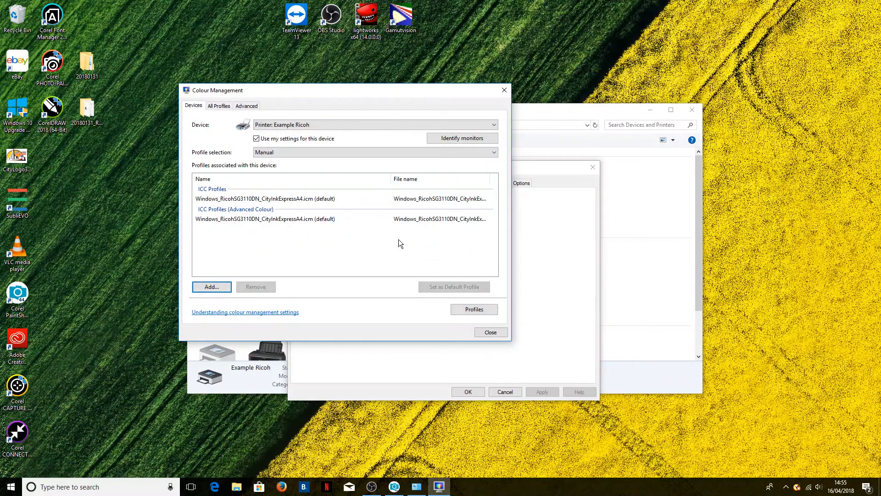
mouse_move(253, 232)
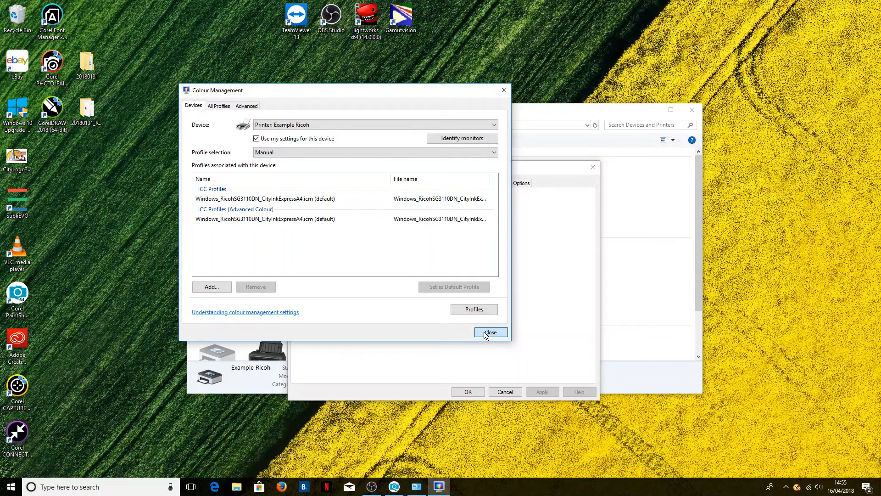
Step: Close Colour Management and confirm the Example Ricoh Properties, returning to Devices and Printers
left_click(490, 332)
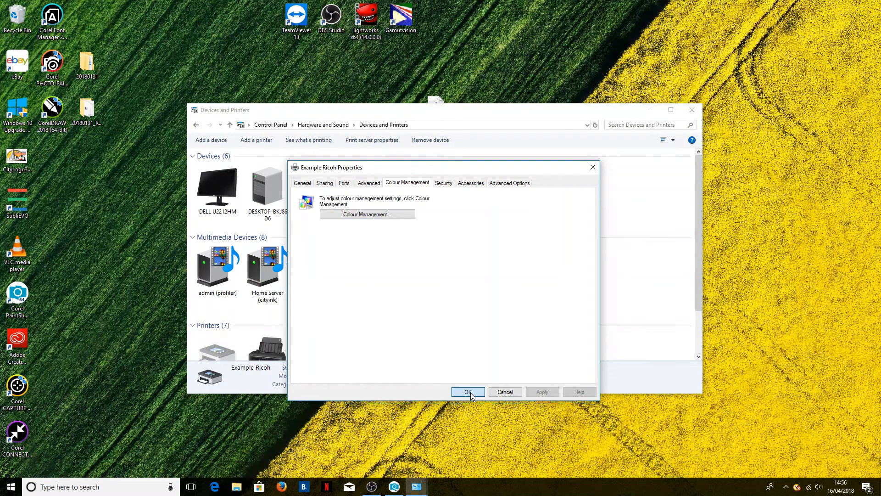
left_click(468, 392)
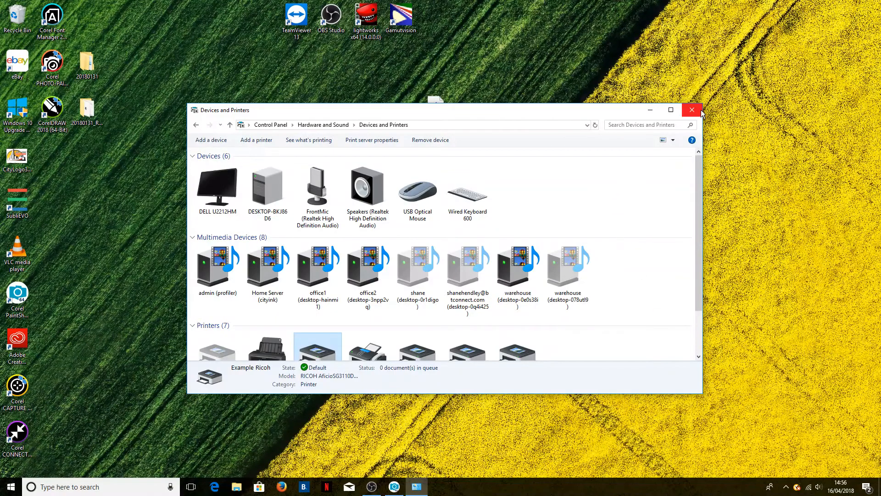
scroll("down", 3)
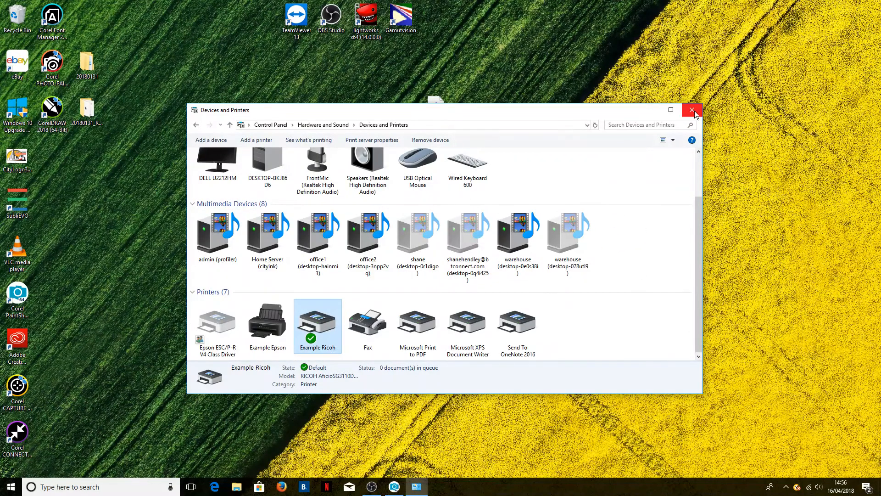
Step: Close Devices and Printers and switch to PaintShop Pro's File menu
left_click(692, 109)
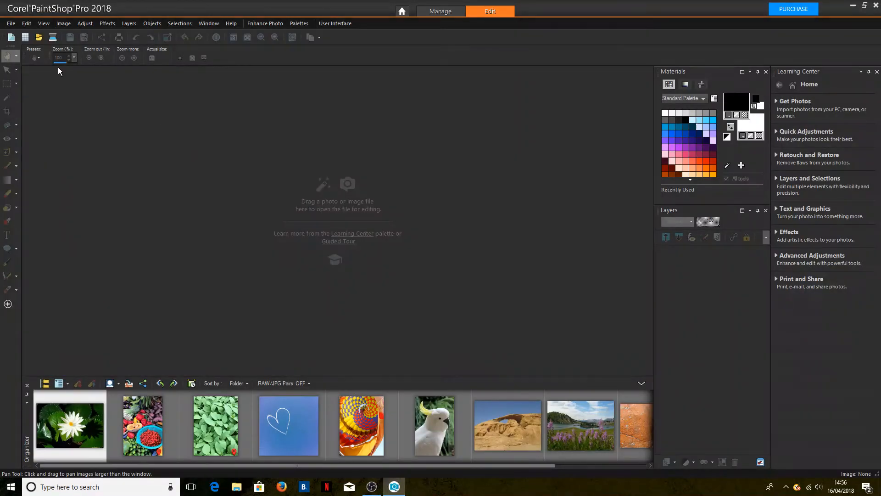
left_click(10, 23)
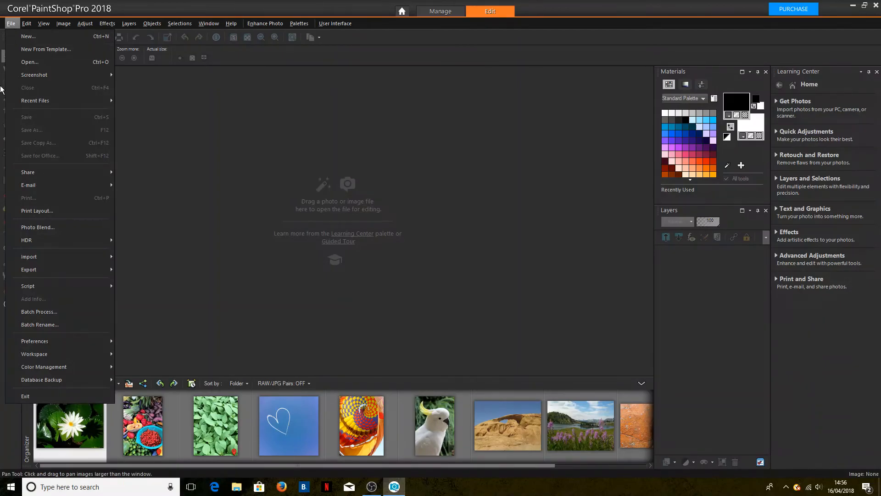
mouse_move(50, 199)
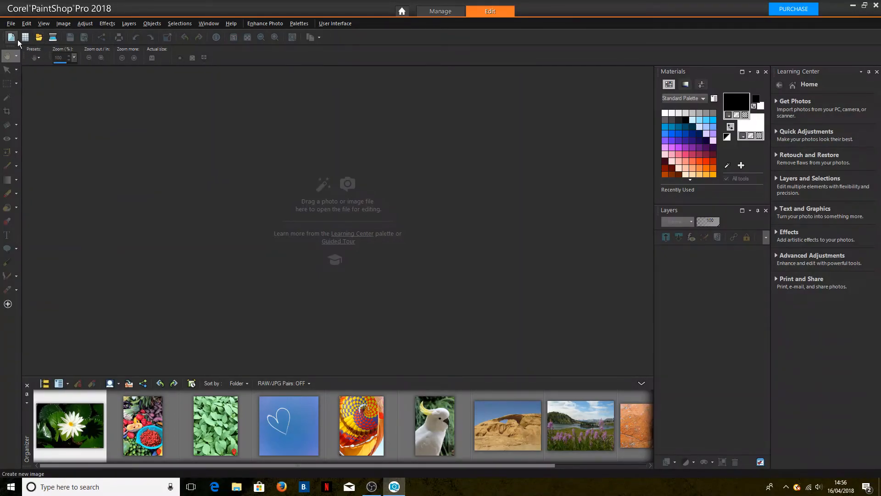
Step: Create a new blank 300 × 300 pixel image with the default settings
left_click(11, 37)
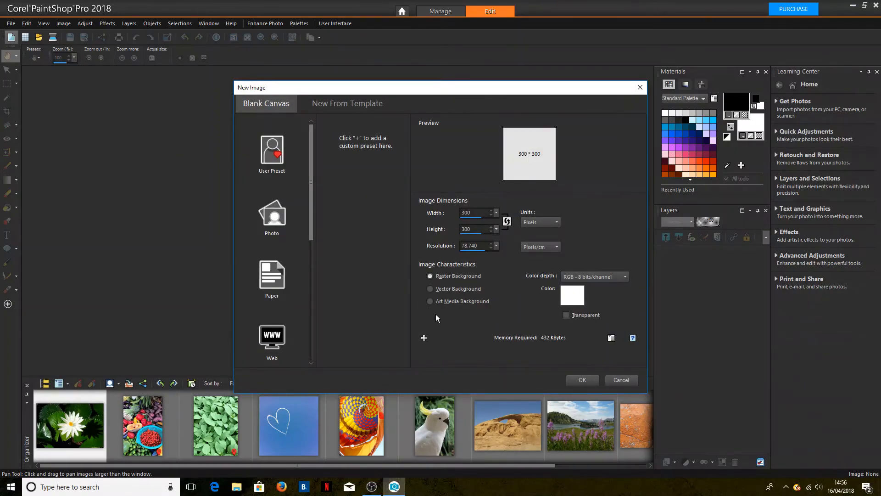
left_click(582, 380)
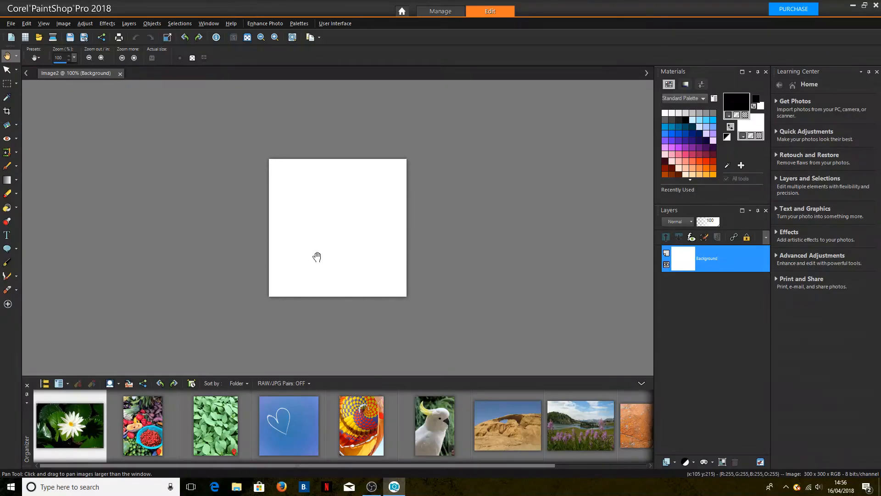
mouse_move(208, 214)
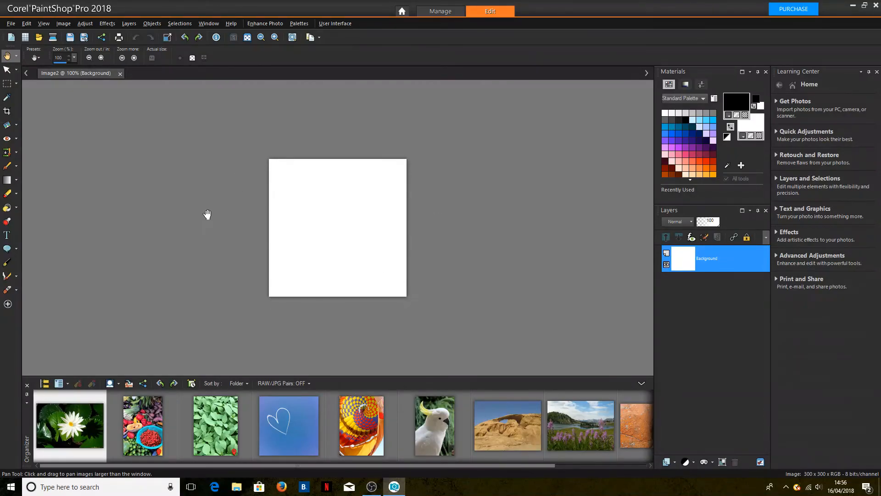
Step: Look over the Color Management dialog under File > Color Management and close it unchanged
left_click(10, 23)
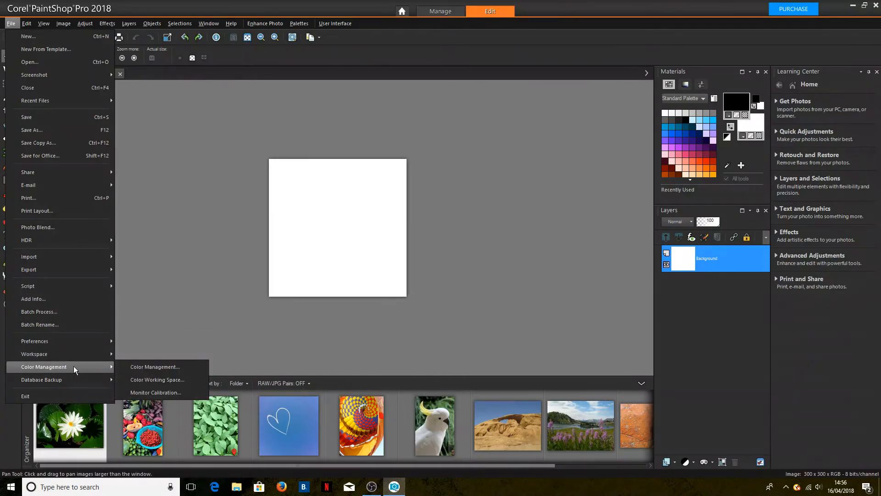
mouse_move(156, 367)
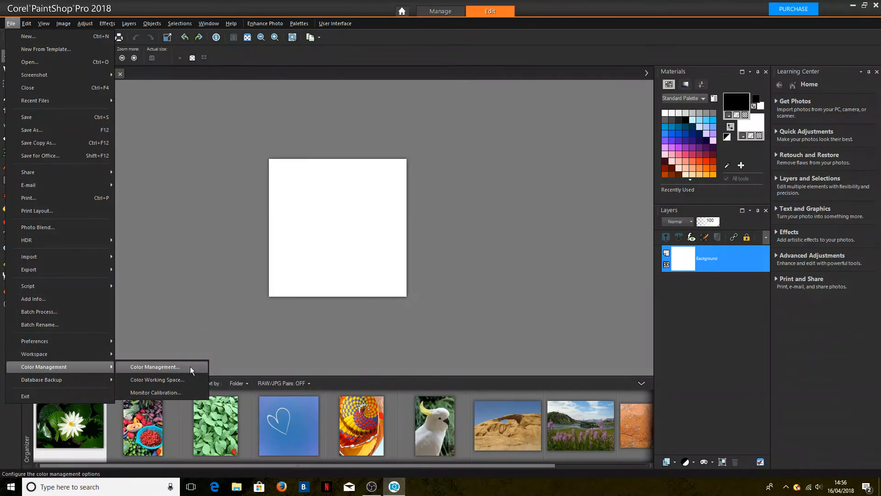
left_click(154, 367)
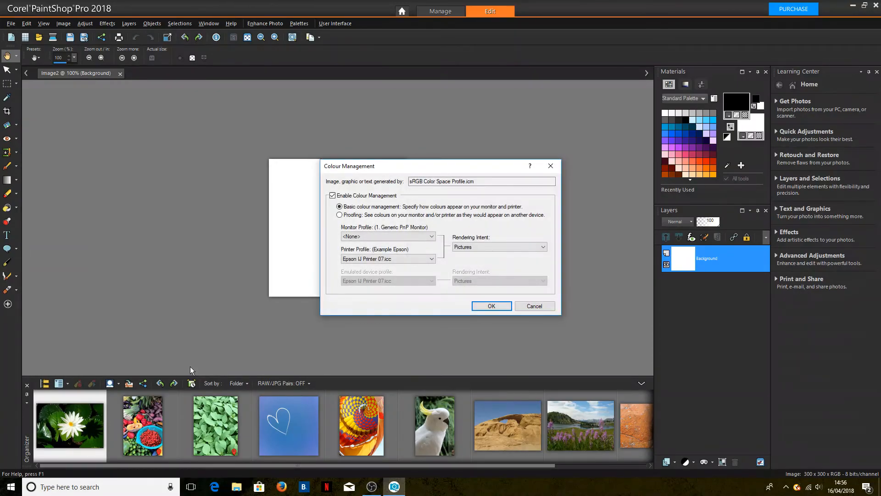
left_click(387, 259)
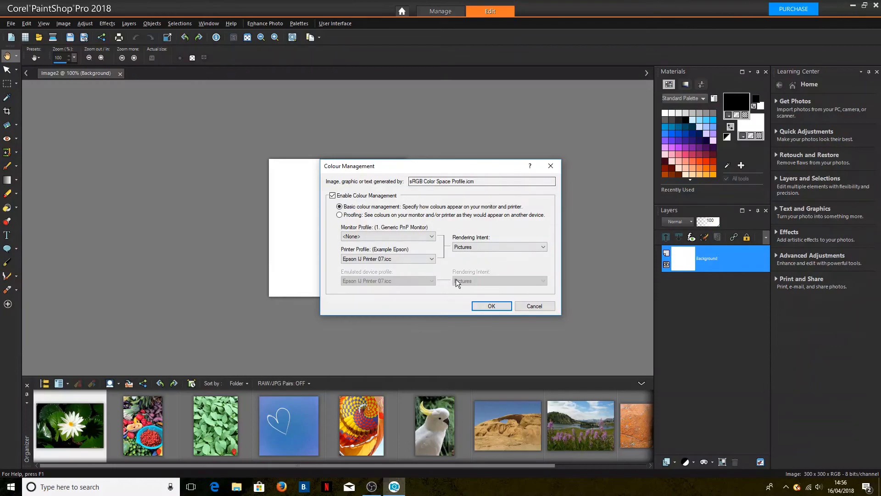
left_click(490, 306)
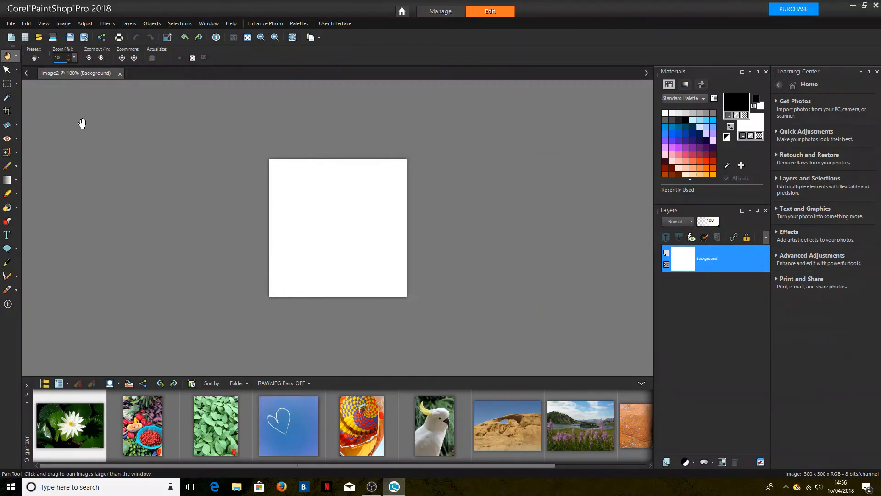
left_click(11, 23)
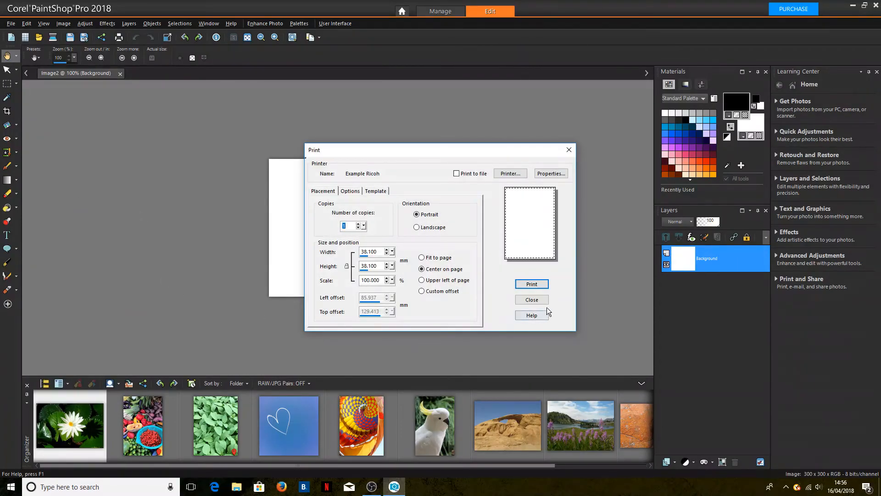
left_click(531, 299)
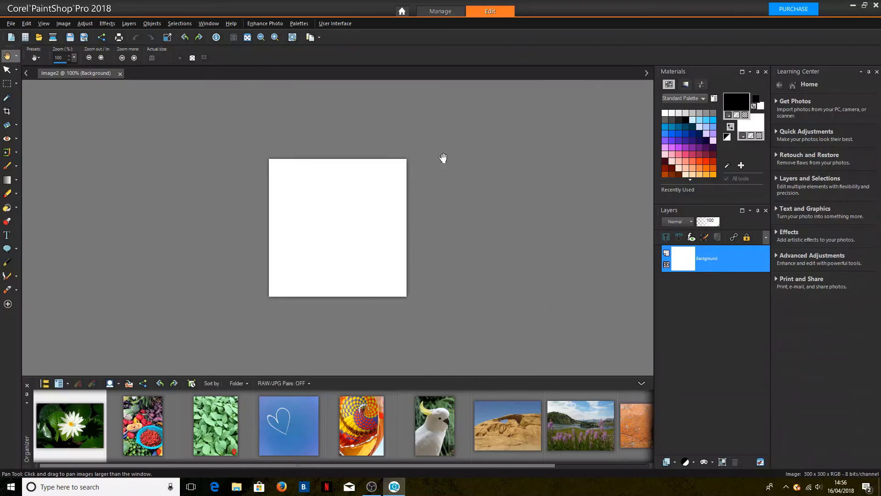
mouse_move(146, 177)
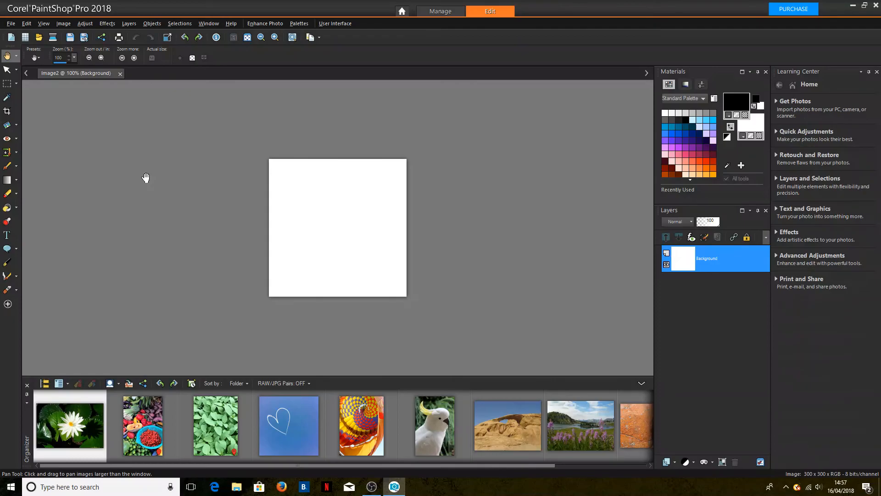
mouse_move(127, 201)
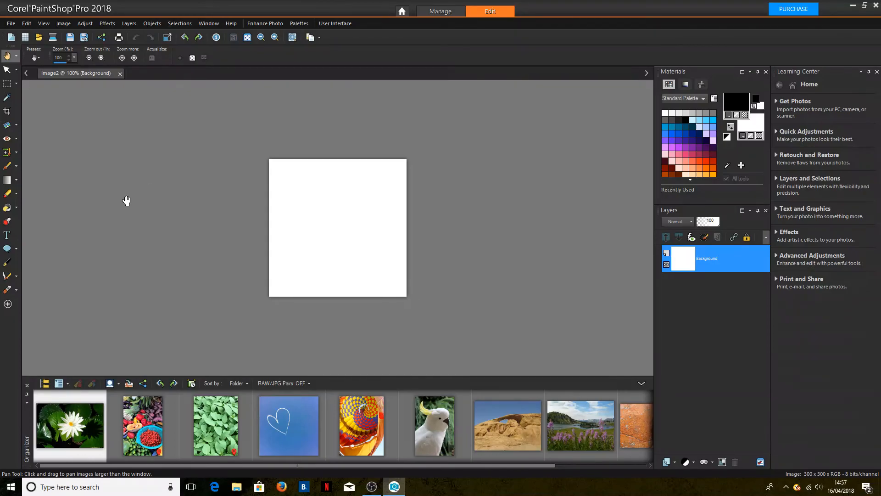
mouse_move(208, 212)
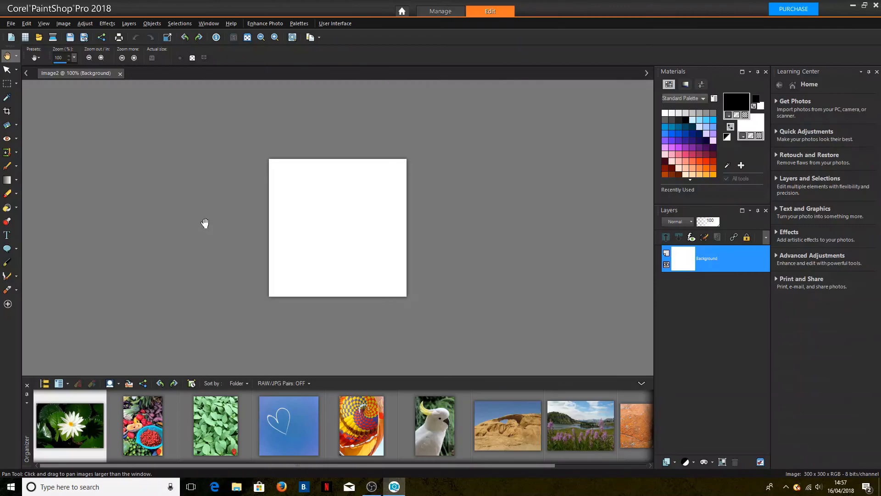
mouse_move(185, 222)
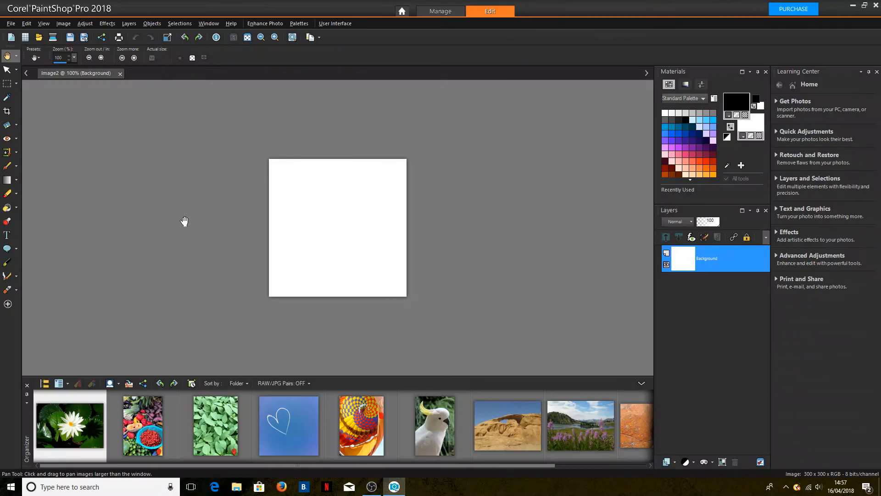
Step: In PaintShop Pro Color Management, choose the Ricoh printer ICC profile
left_click(10, 23)
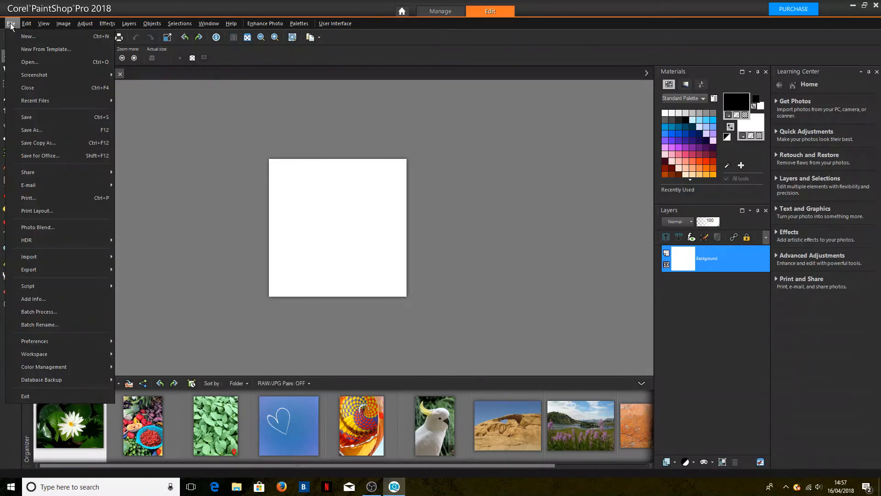
mouse_move(36, 210)
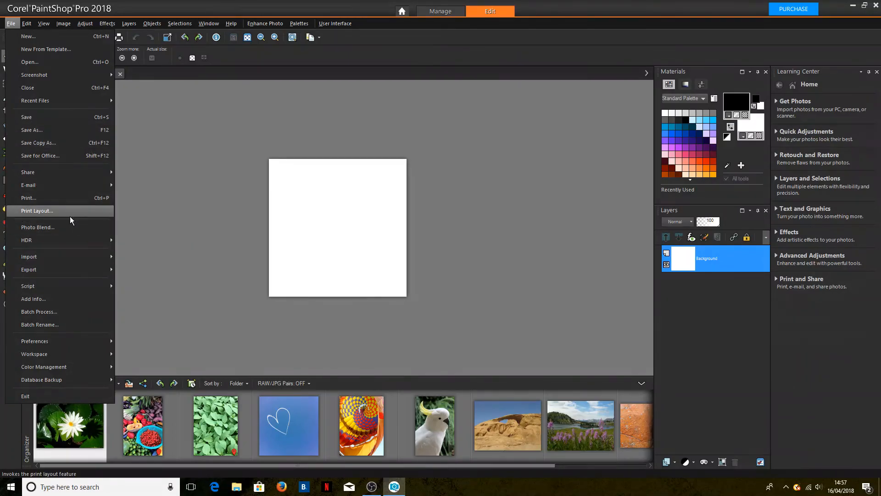
mouse_move(10, 31)
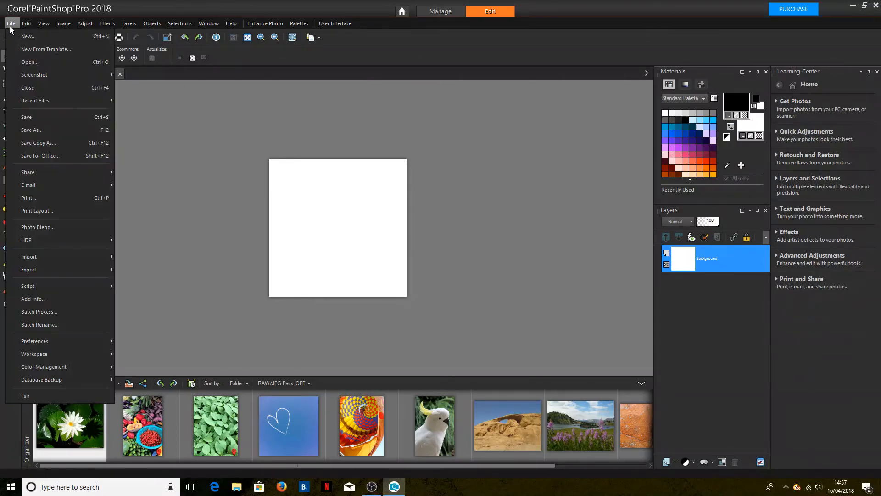
mouse_move(47, 198)
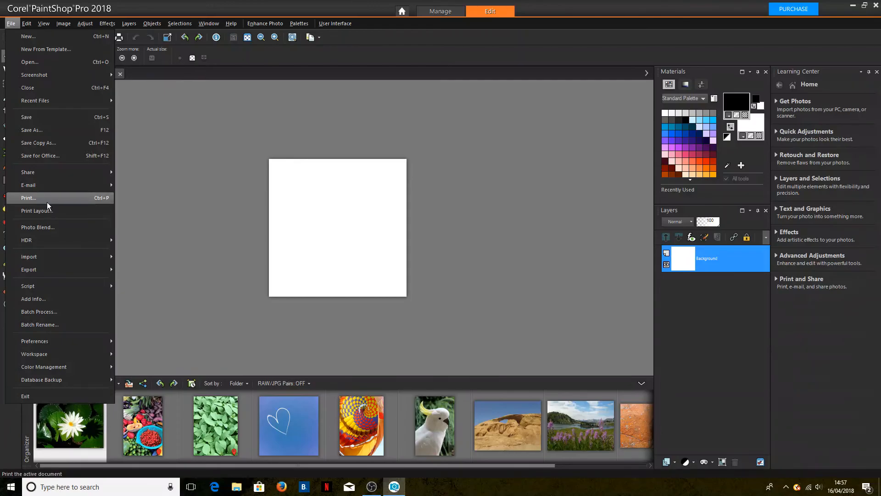
mouse_move(50, 202)
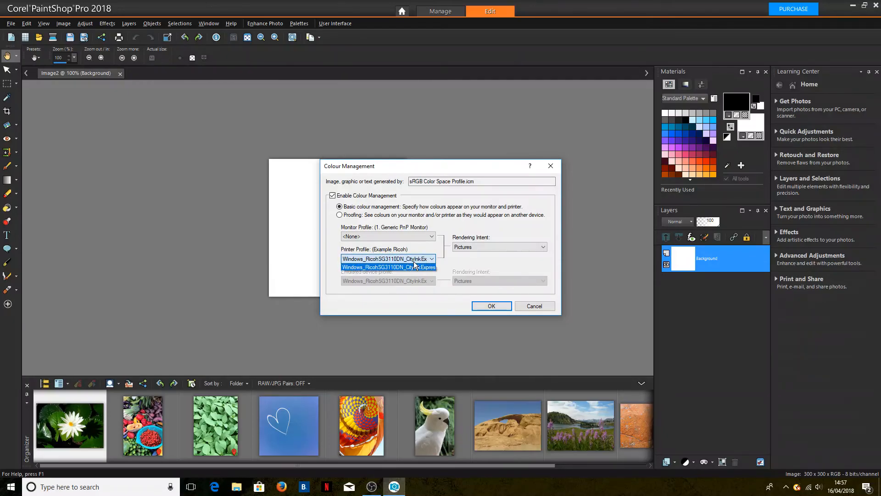
left_click(388, 267)
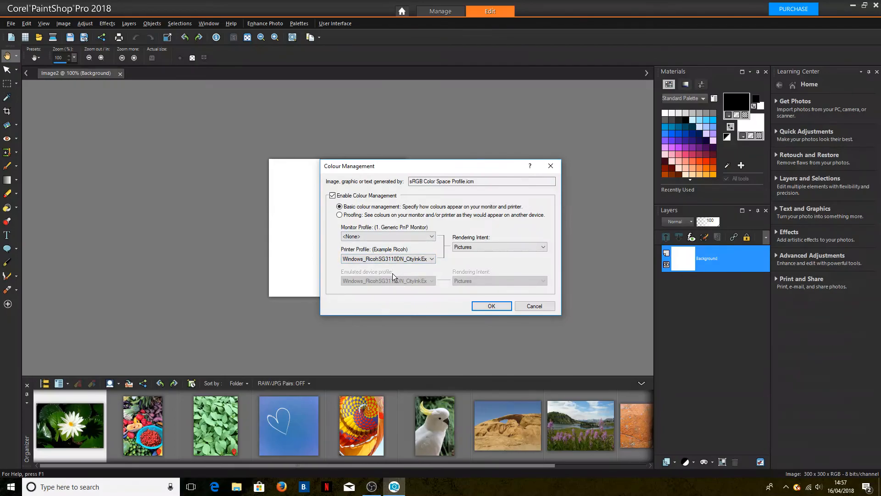
left_click(338, 206)
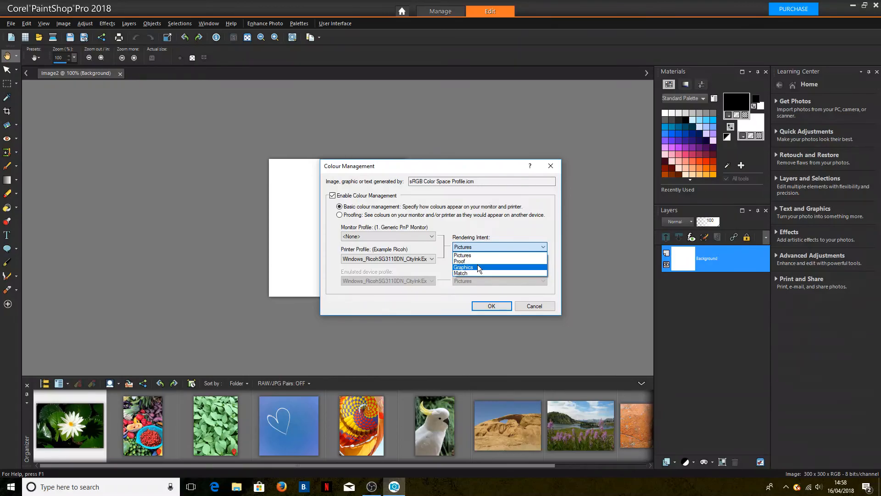
mouse_move(480, 261)
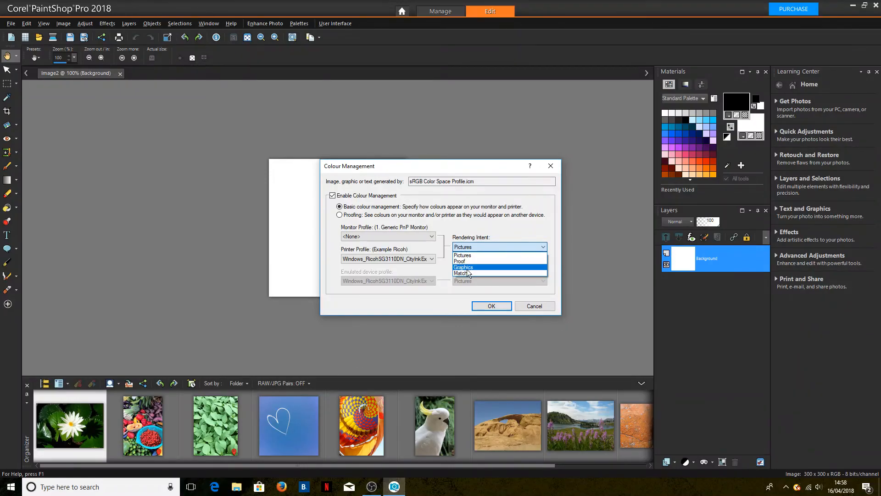
mouse_move(476, 261)
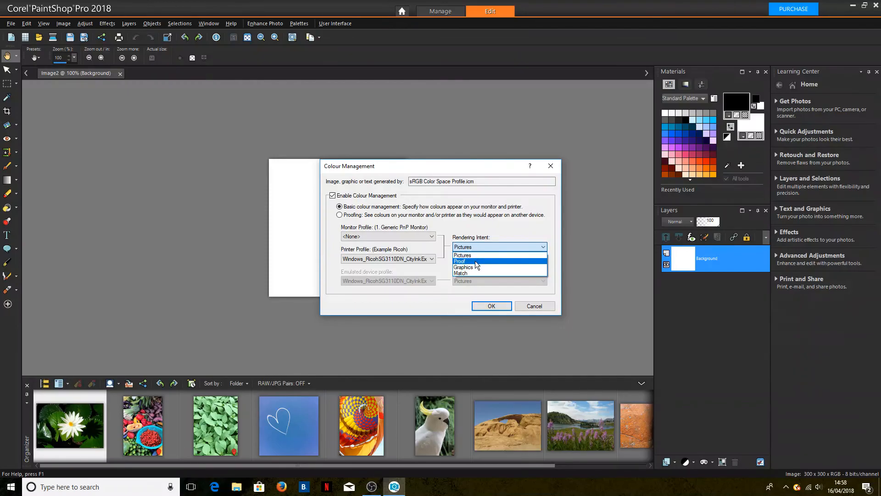
Step: Set the Rendering Intent to Proof and apply the colour management settings
left_click(460, 260)
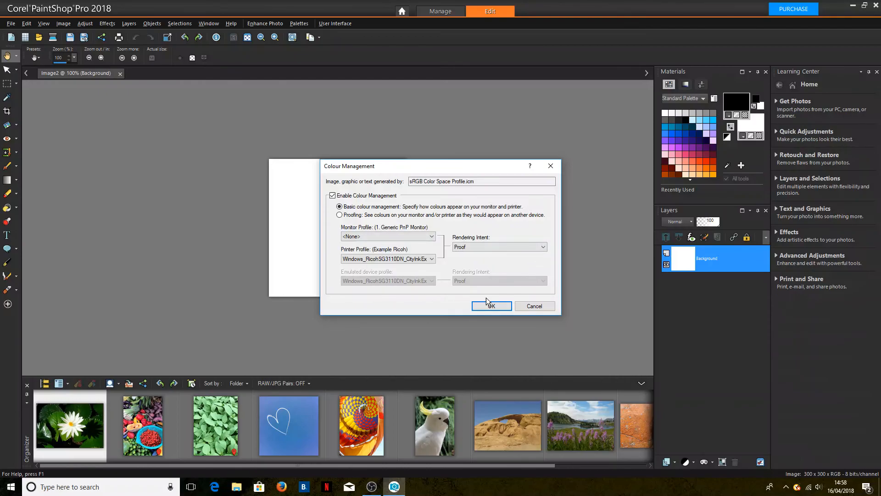
left_click(386, 259)
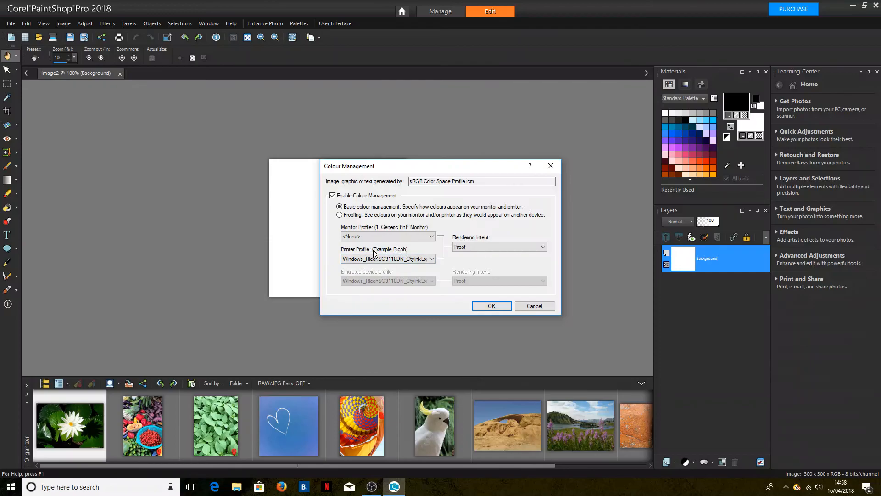
mouse_move(495, 270)
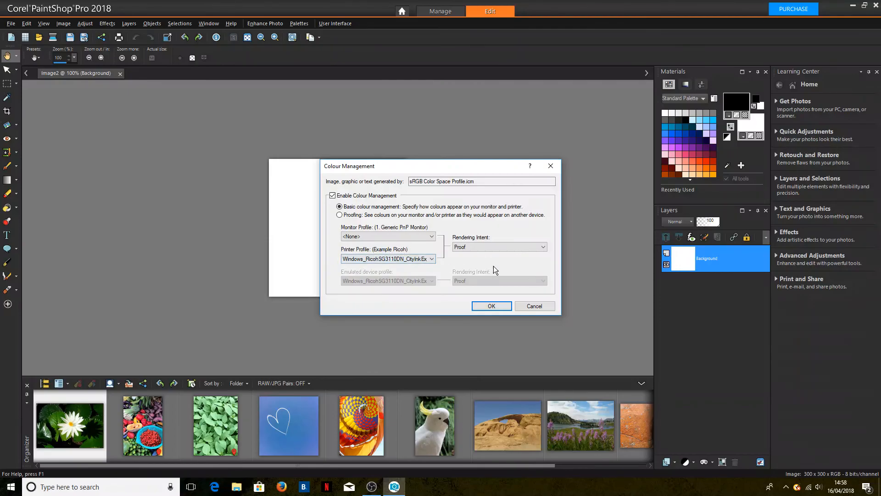
left_click(497, 247)
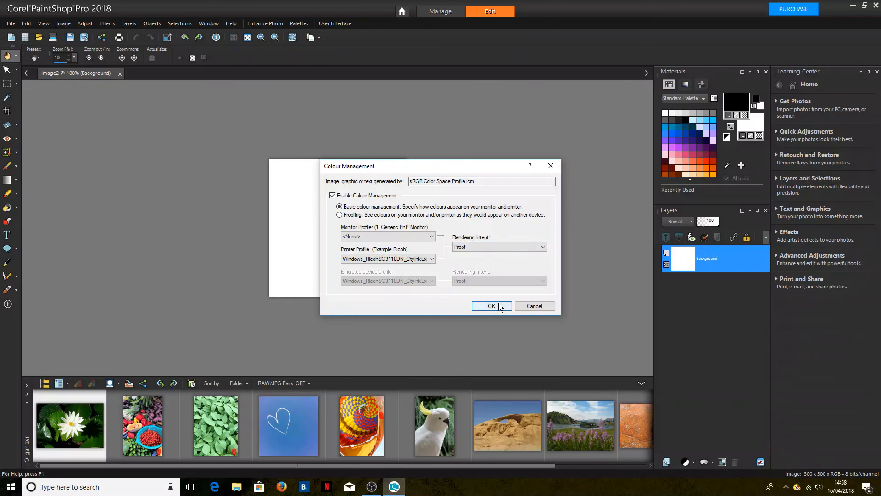
left_click(490, 306)
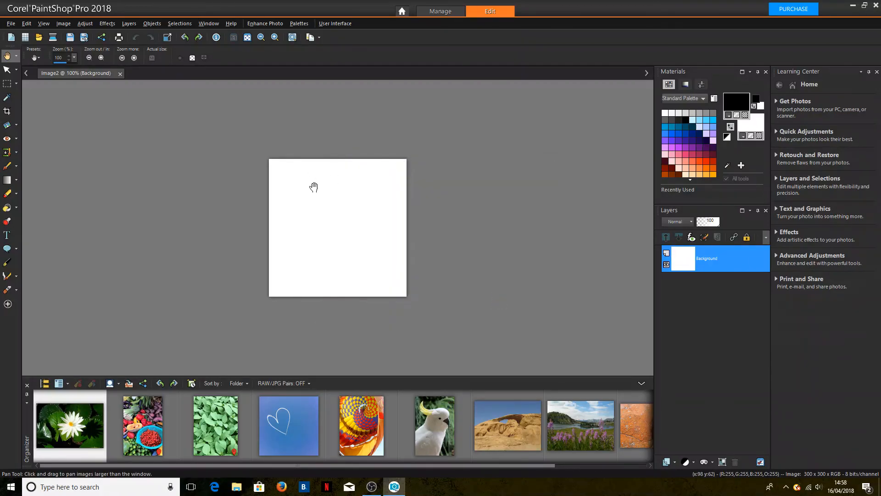
Step: Print the image via File > Print, then exit PaintShop Pro
left_click(11, 23)
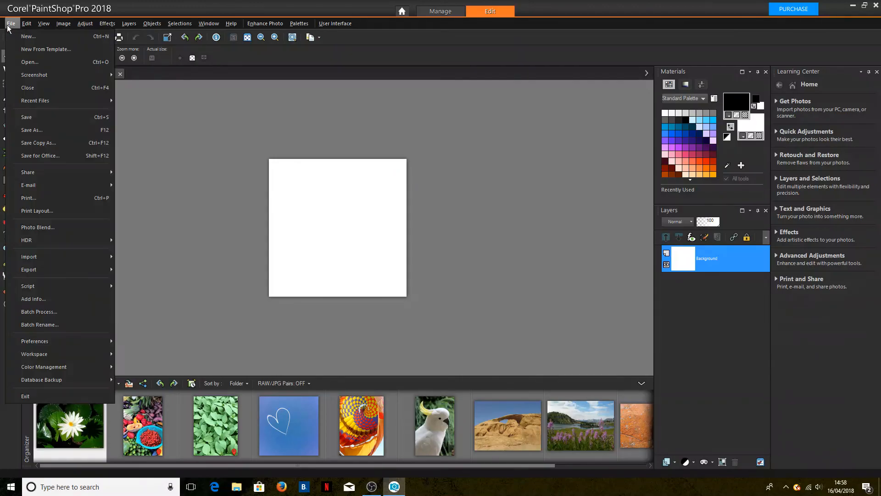
mouse_move(54, 198)
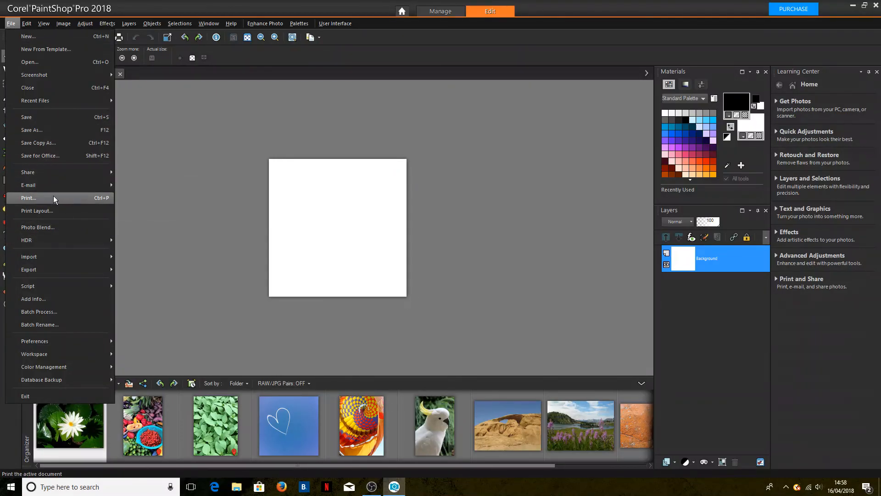
left_click(29, 198)
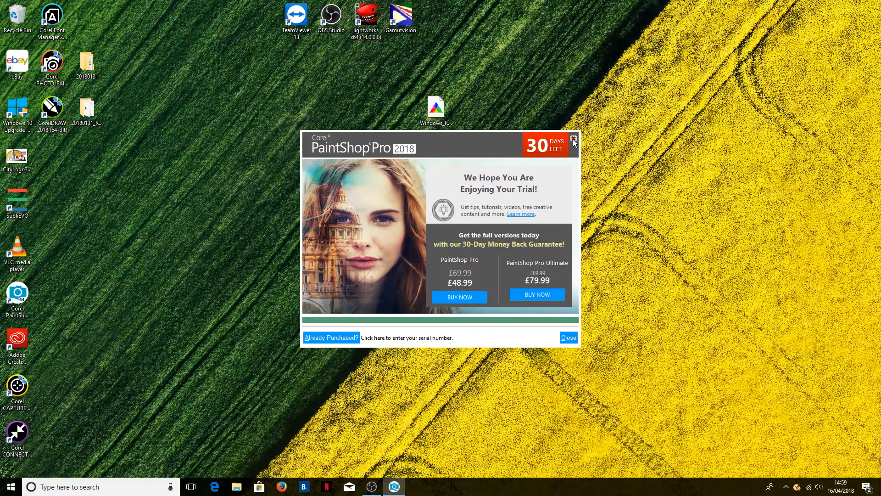
Step: Cancel the PaintShop Pro trial reminder and bring up OBS Studio
left_click(573, 139)
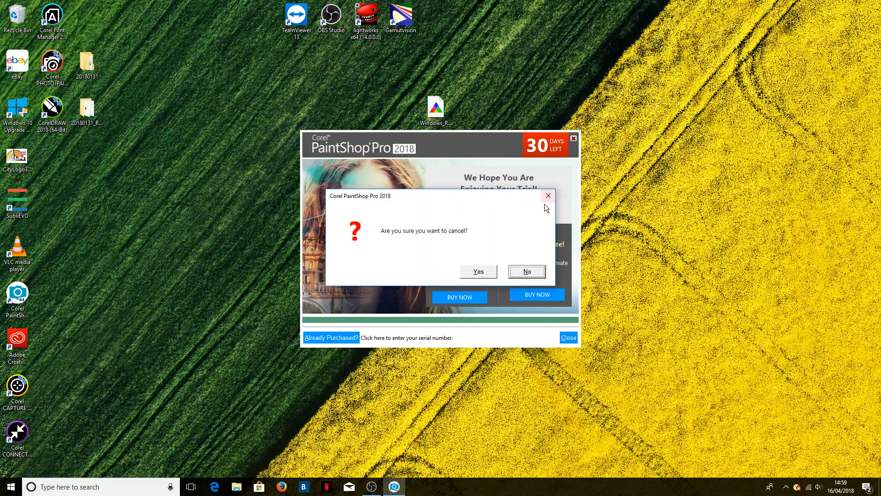
mouse_move(482, 270)
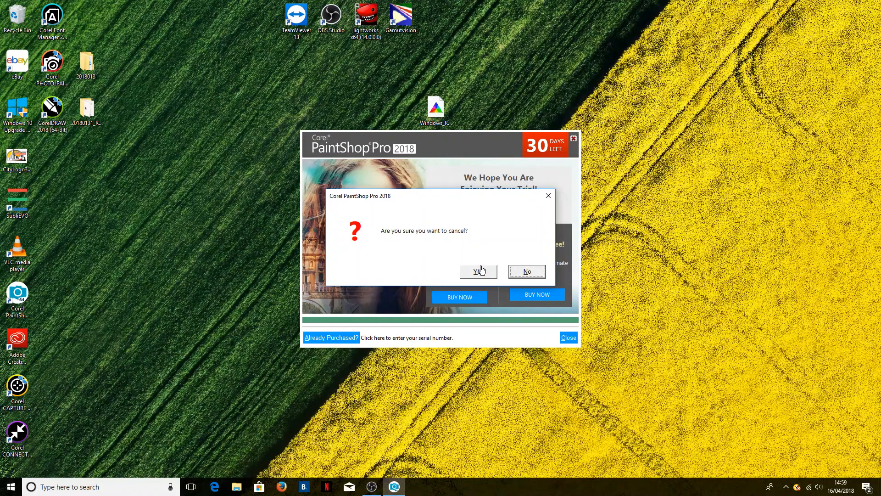
left_click(475, 271)
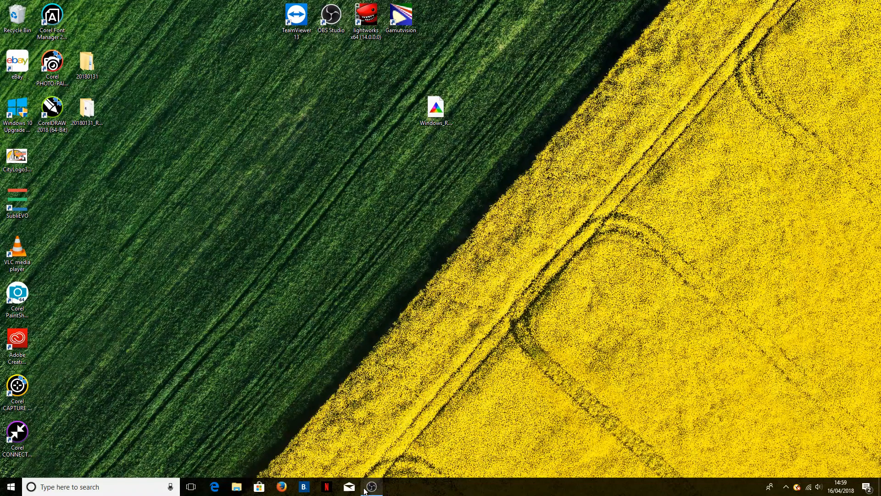
left_click(370, 486)
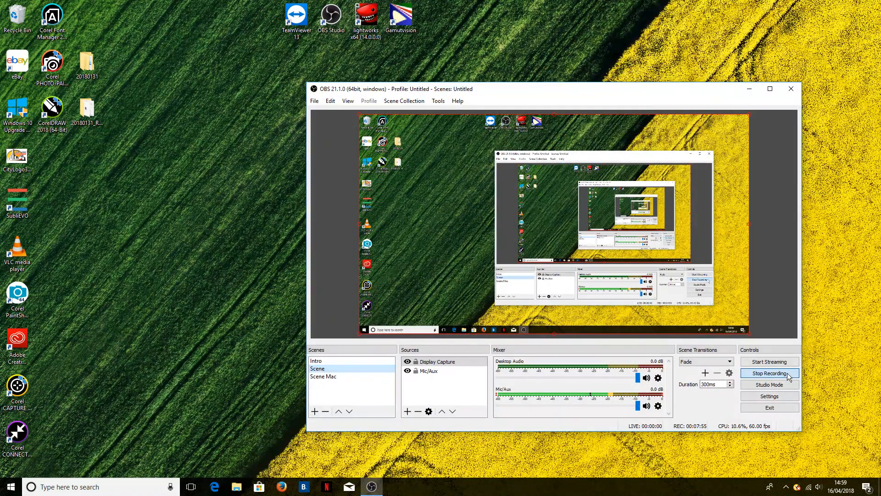